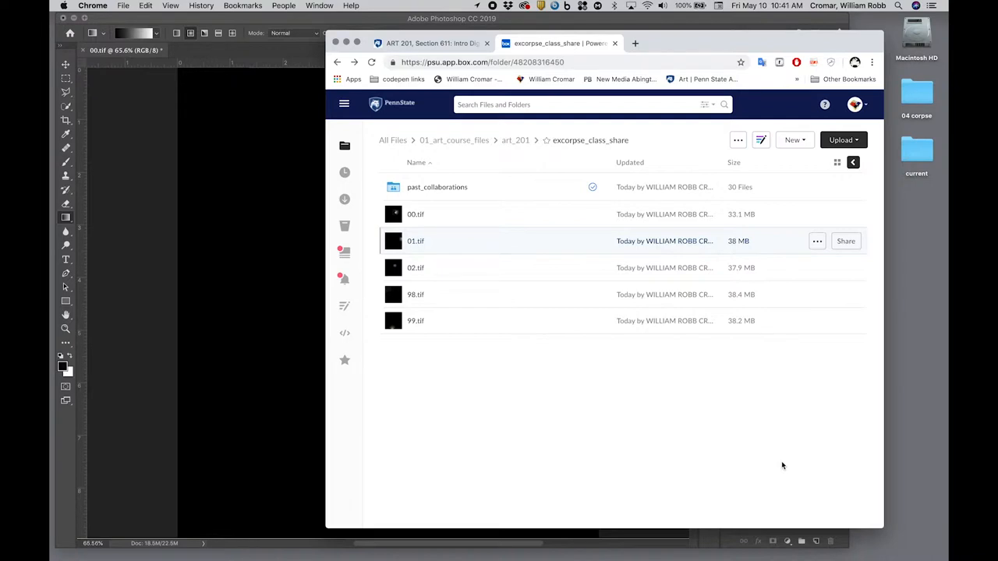
pyautogui.moveTo(614, 401)
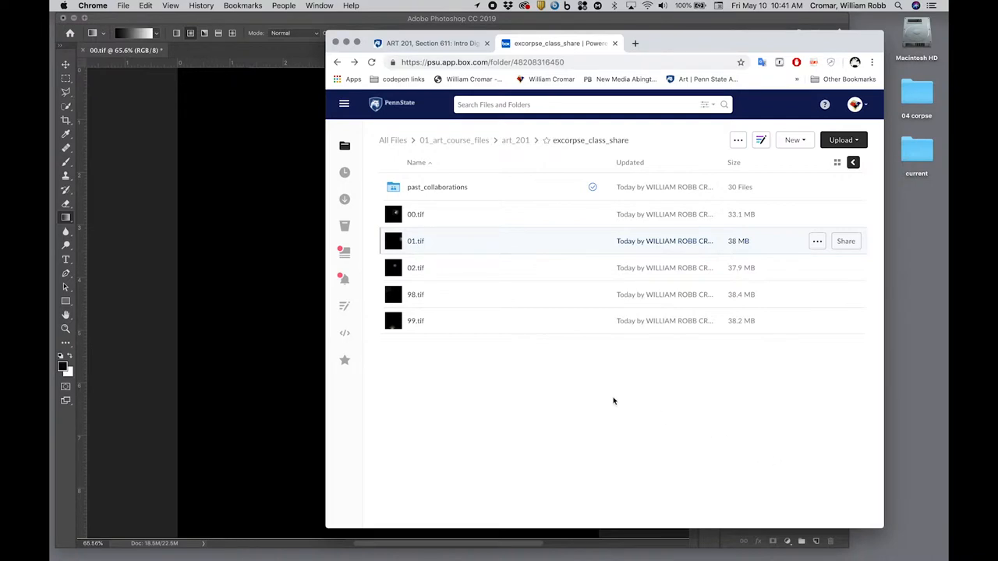
pyautogui.moveTo(473, 208)
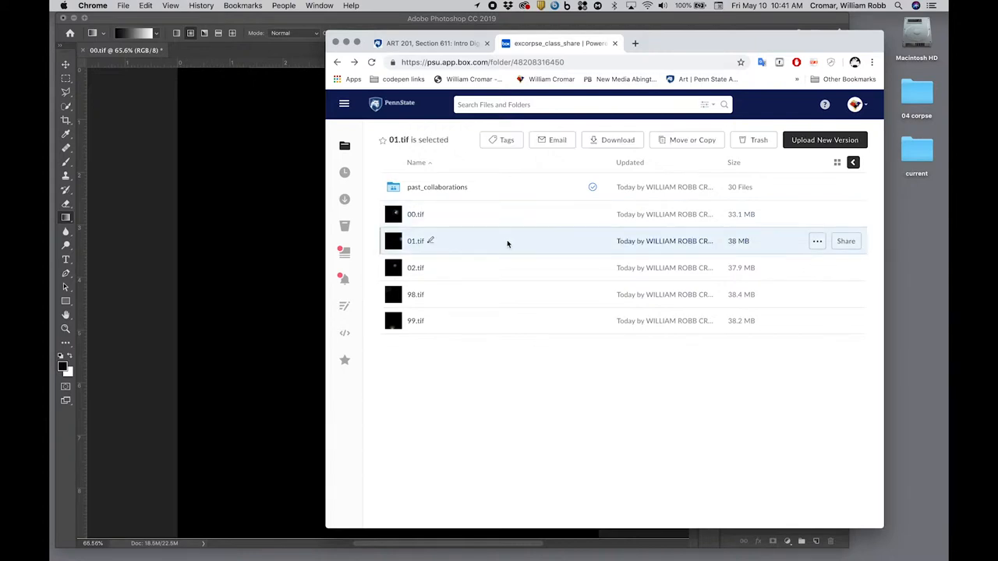
# Download 01.tif from Box and save it to the Desktop as a TIFF image.
pyautogui.click(491, 268)
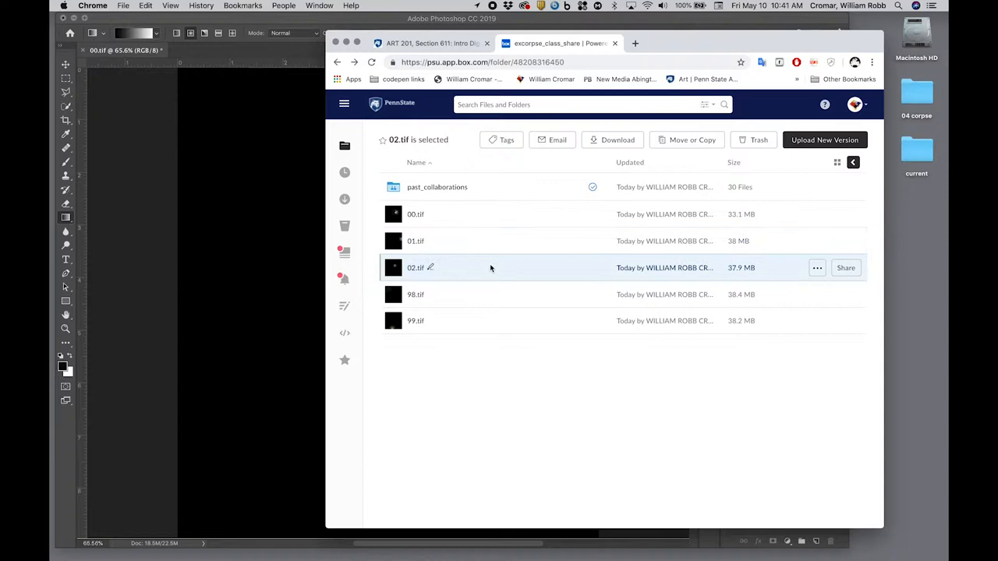
pyautogui.moveTo(492, 294)
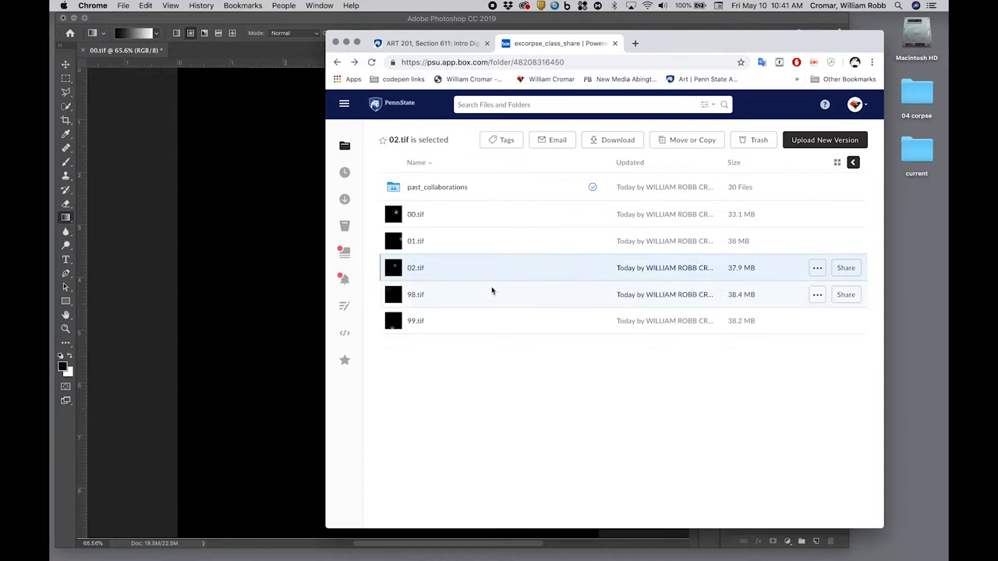
pyautogui.click(489, 321)
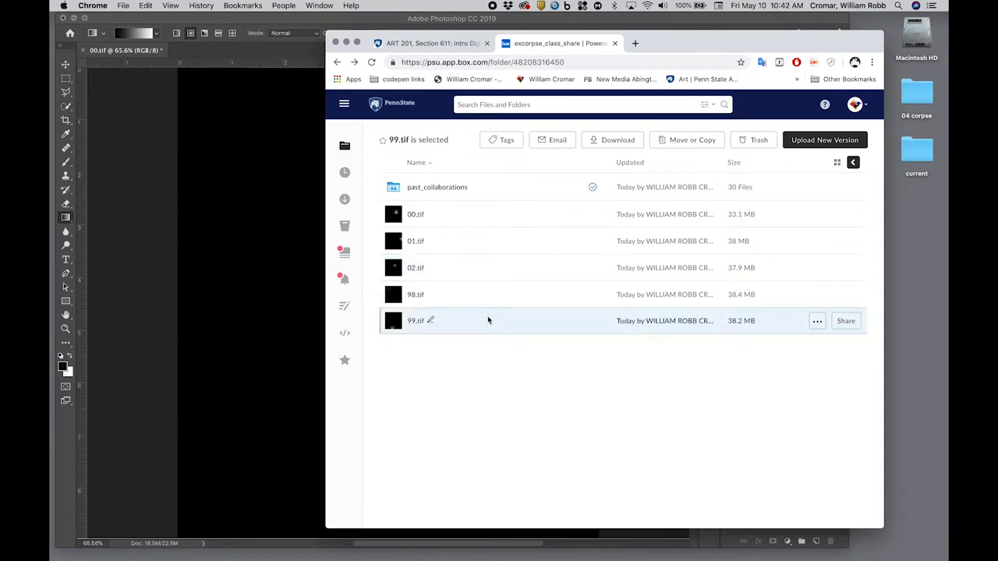
pyautogui.moveTo(496, 215)
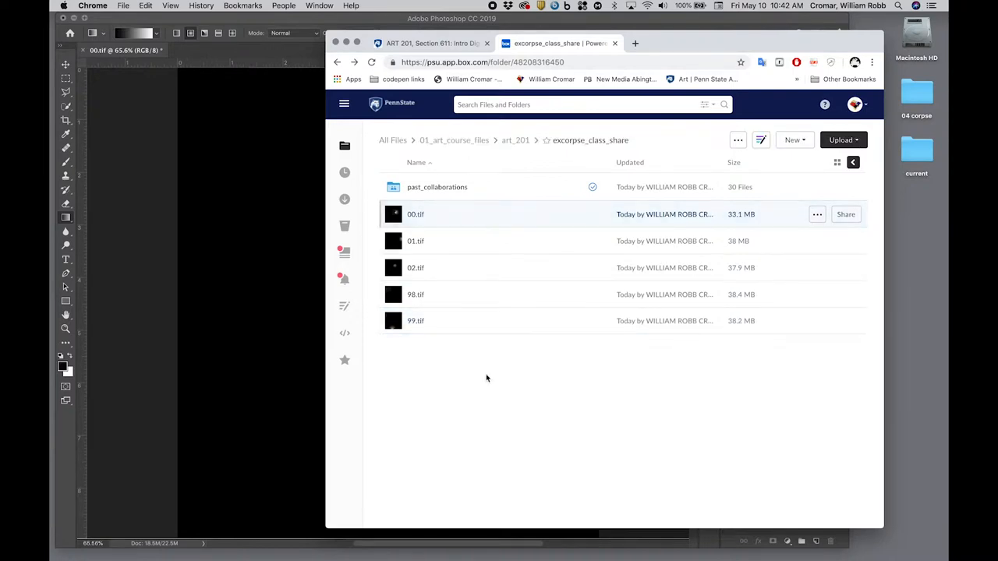
pyautogui.click(415, 241)
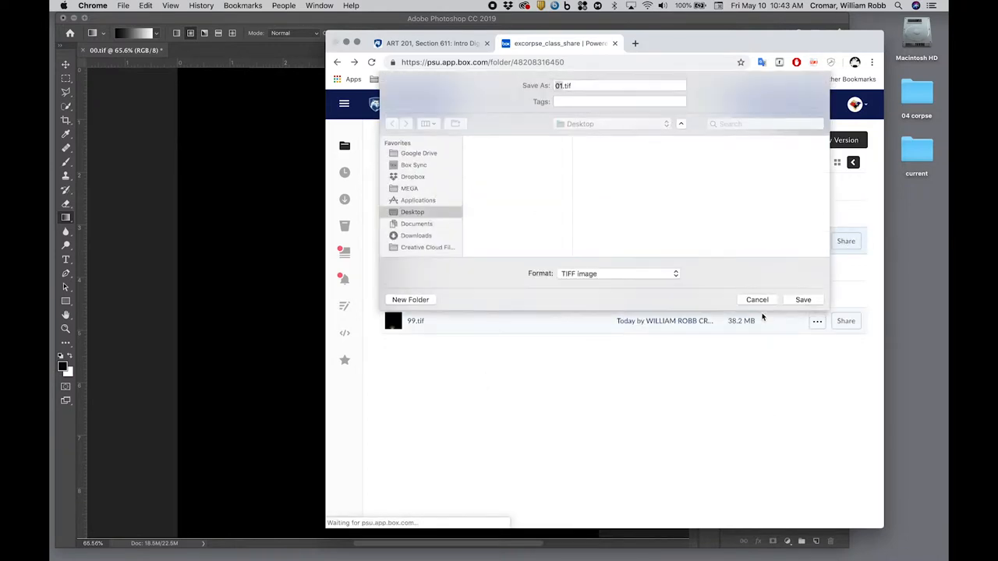
pyautogui.click(804, 300)
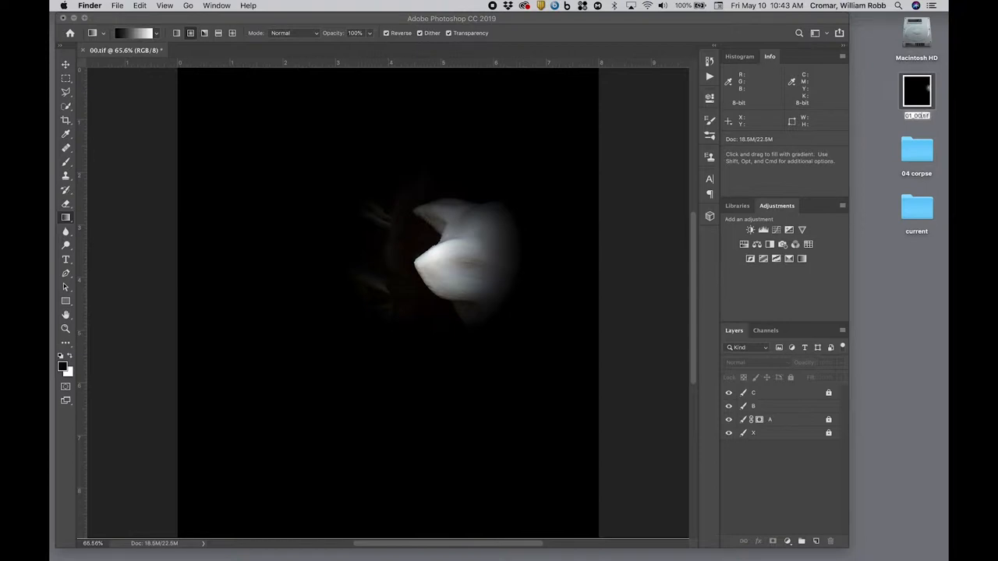
pyautogui.moveTo(899, 290)
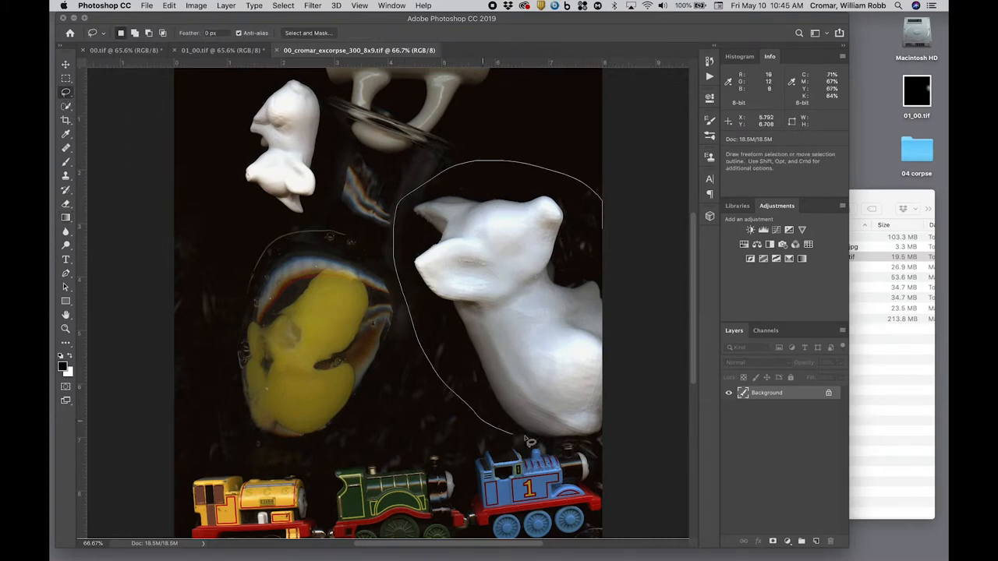
# Paste the white 00_cromar_excorpse_300_8x9 figure into 01_00.tif and begin deleting its layer.
pyautogui.click(221, 50)
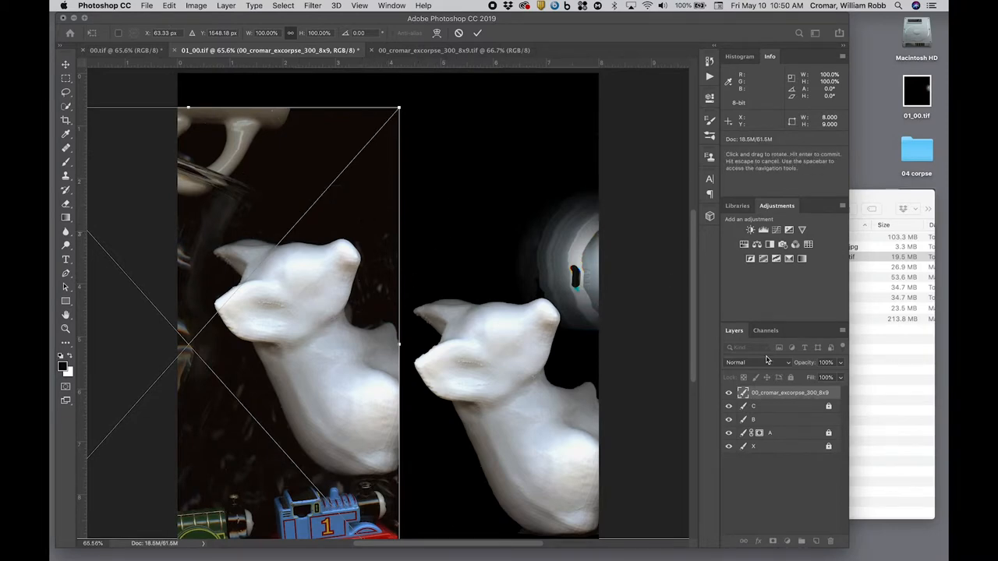
pyautogui.rightClick(790, 393)
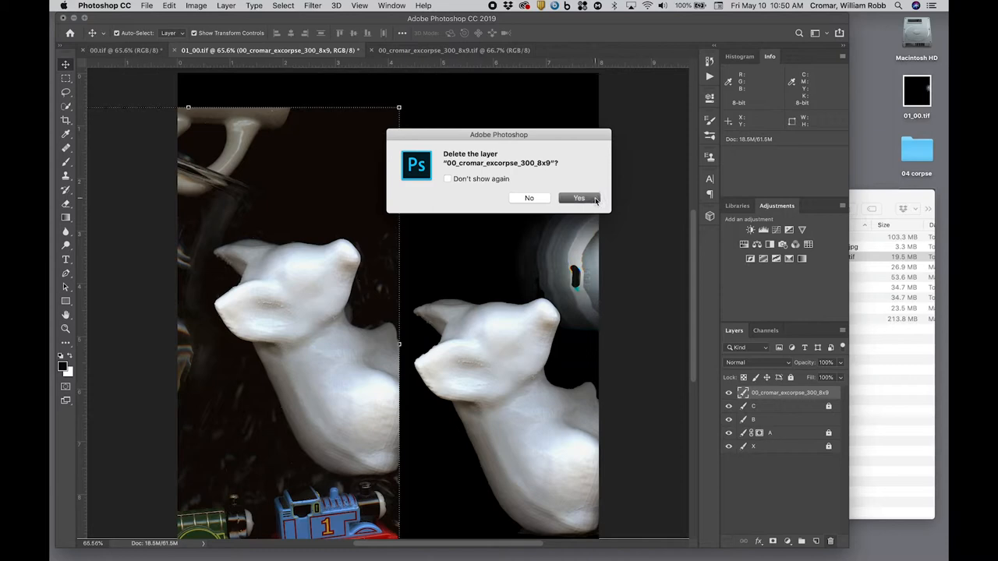
pyautogui.click(579, 198)
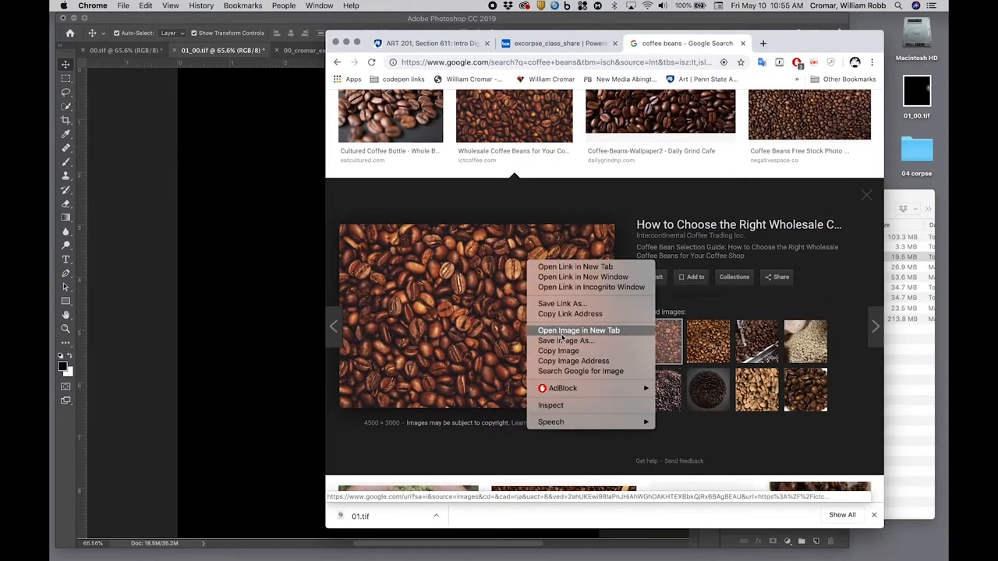
# Open the full-size coffee beans photo from Google Images and save it to the desktop.
pyautogui.click(578, 330)
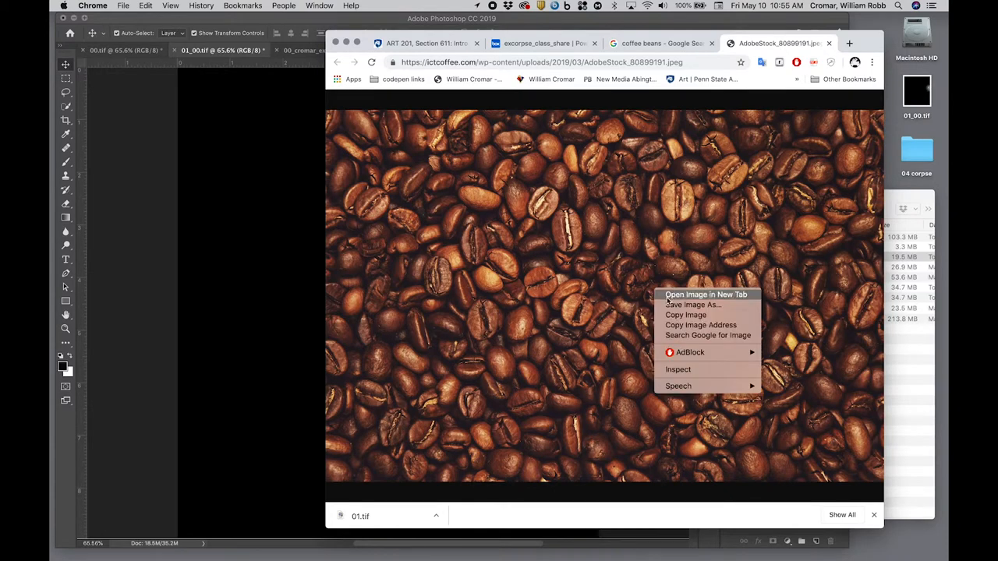
pyautogui.click(693, 305)
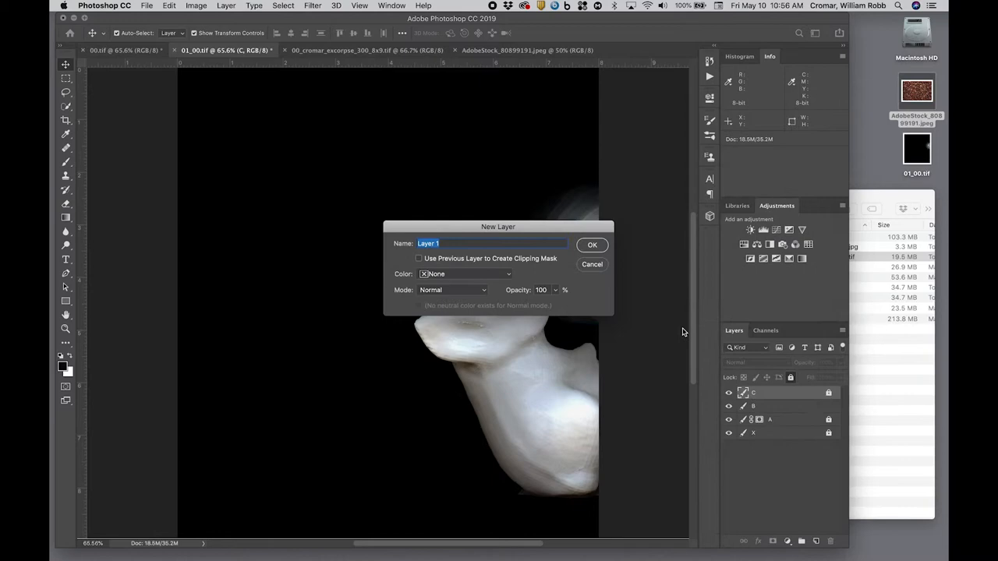
# Confirm a new coffee-beans layer in 01_00.tif, then search Google Images for mouth.
pyautogui.click(592, 245)
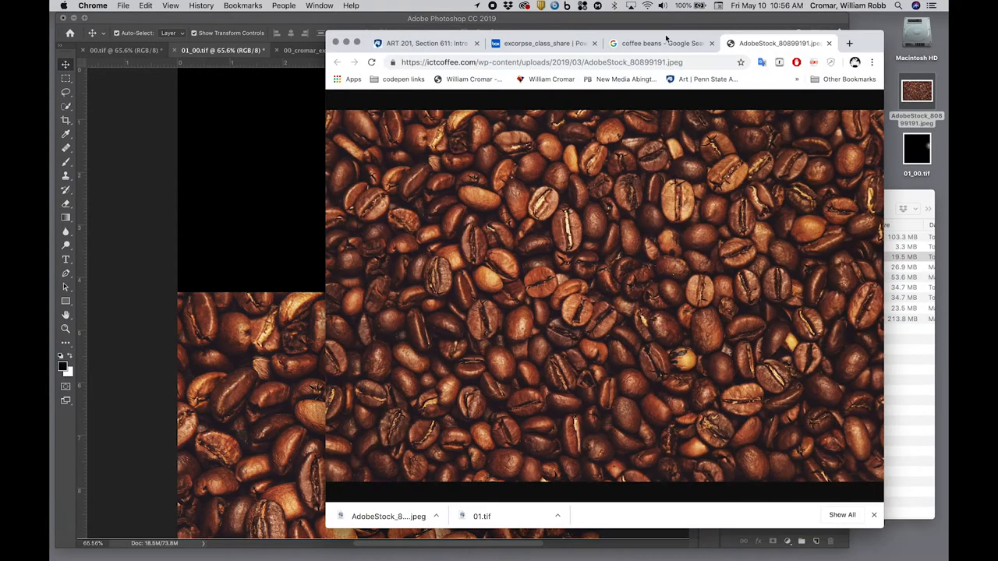
pyautogui.write('mouth&tbs=isz:l,islt:6mp,ic:trans&tbm=isch&sou')
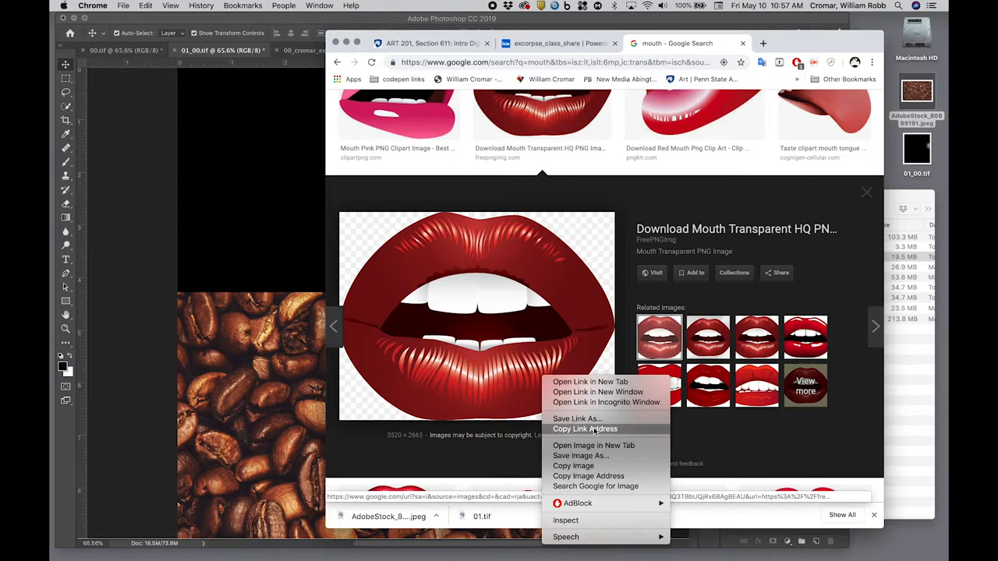
# Save the transparent red lips result to the desktop as 2-2-mouth-transparent.png.
pyautogui.click(580, 456)
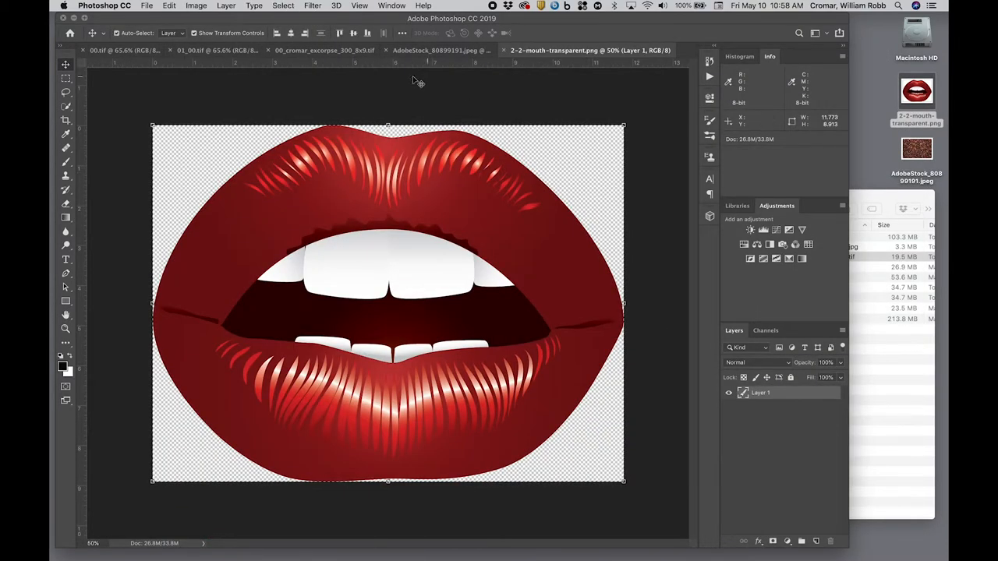
# Paste the red lips from 2-2-mouth-transparent.png onto their own layer above the beans.
pyautogui.click(219, 50)
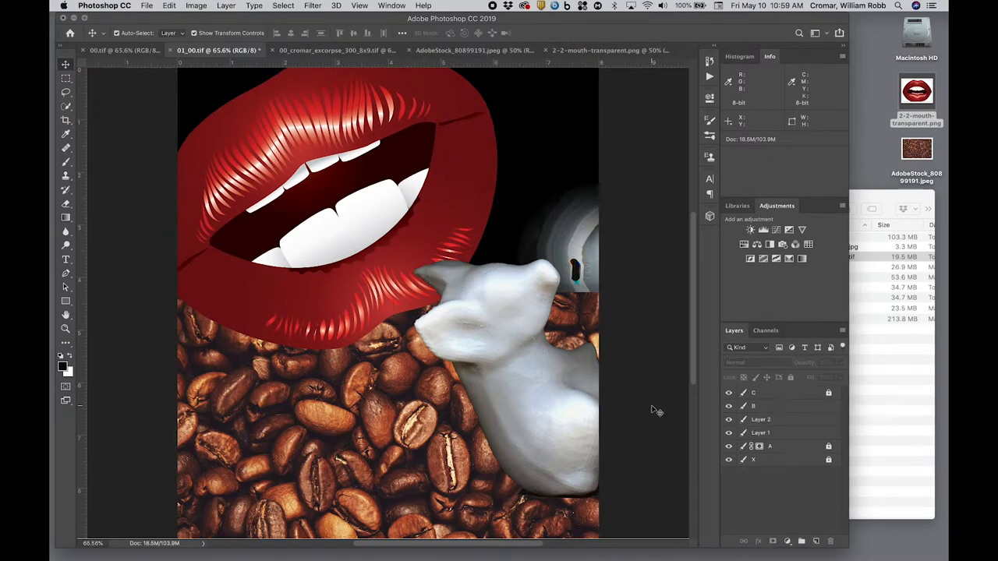
pyautogui.click(753, 405)
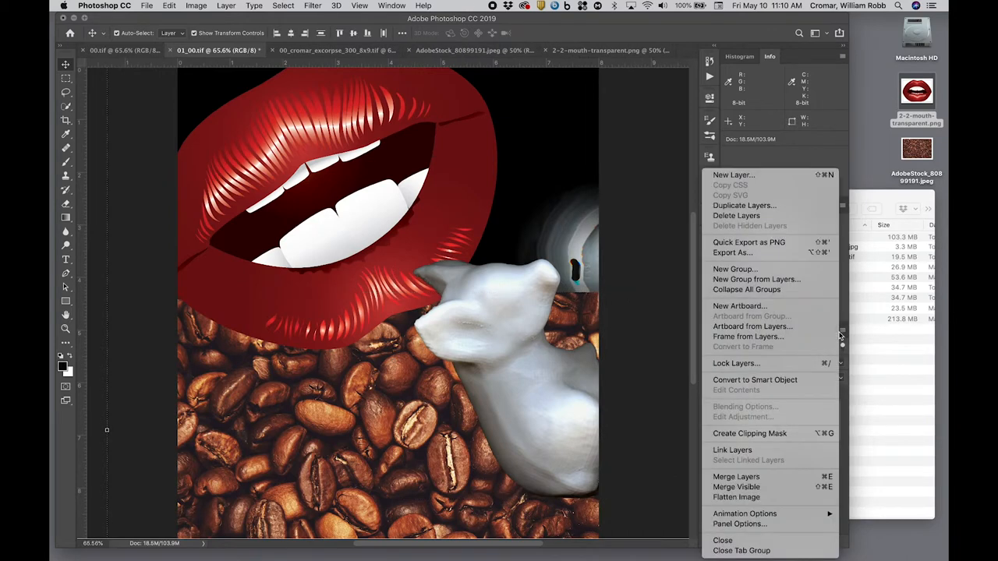
pyautogui.moveTo(737, 476)
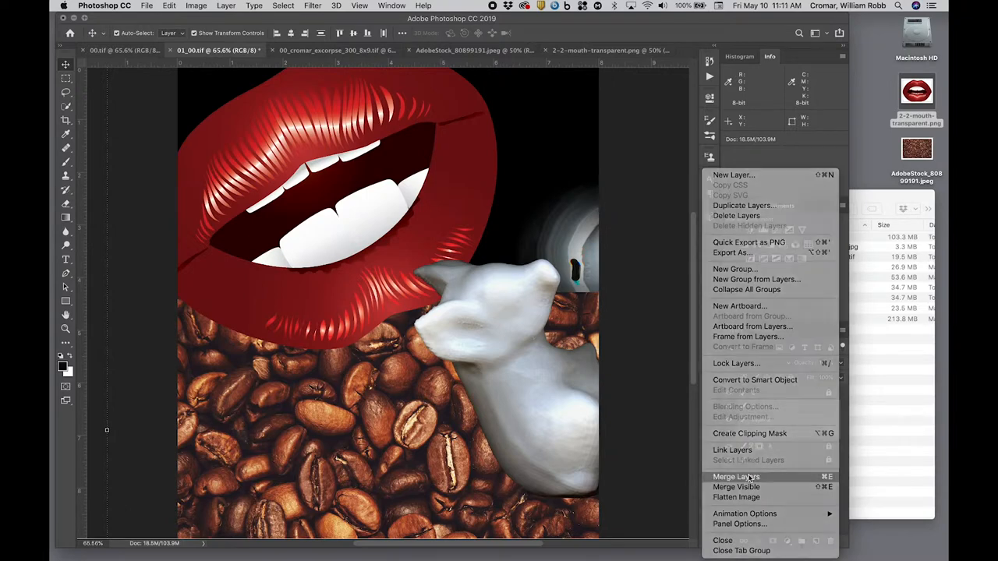
# Merge the selected lips and coffee-bean layers with Merge Layers from the Layers panel menu.
pyautogui.click(736, 477)
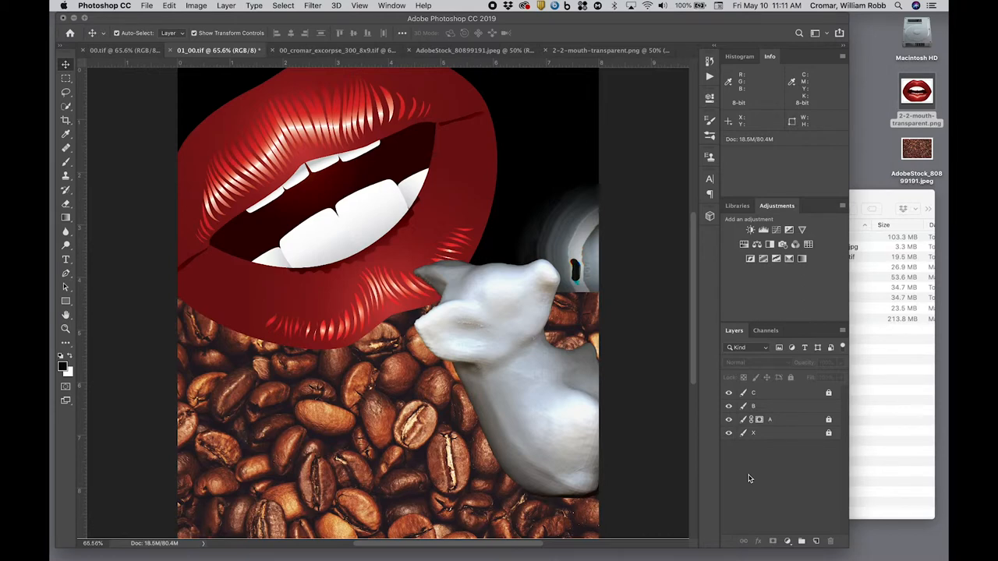
pyautogui.moveTo(784, 409)
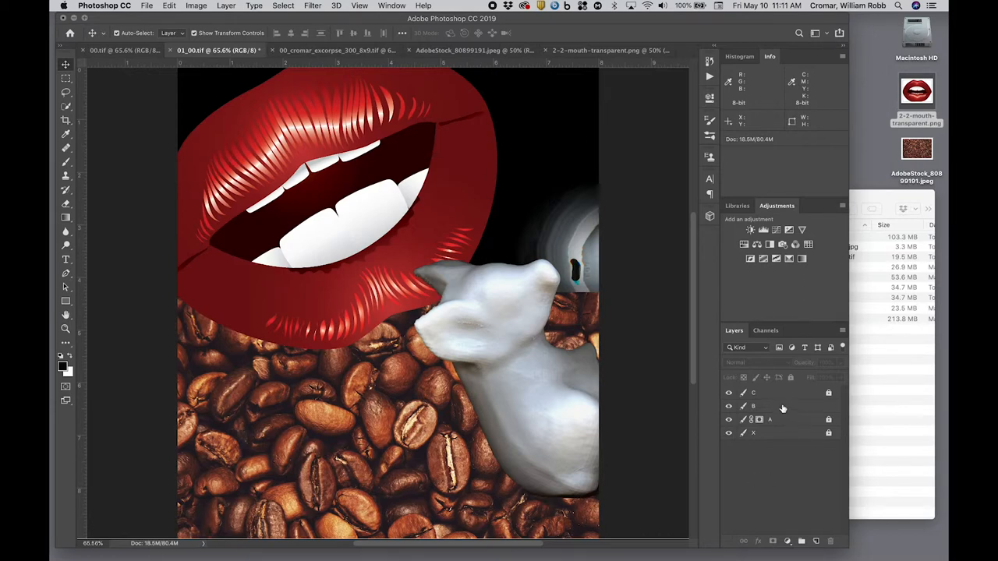
# Hide layer A, add a layer mask to B, and select that mask for the gradient.
pyautogui.click(754, 406)
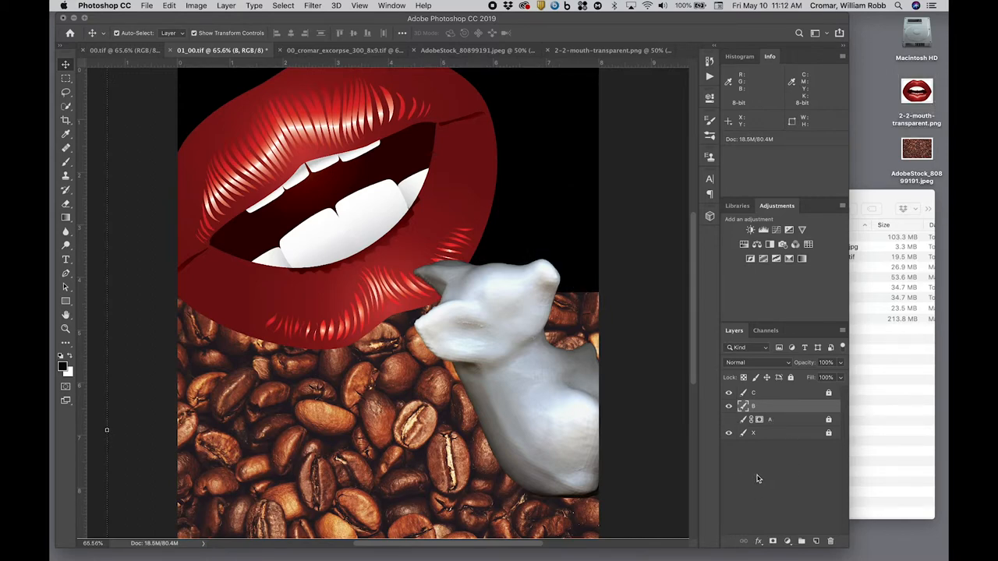
pyautogui.rightClick(753, 406)
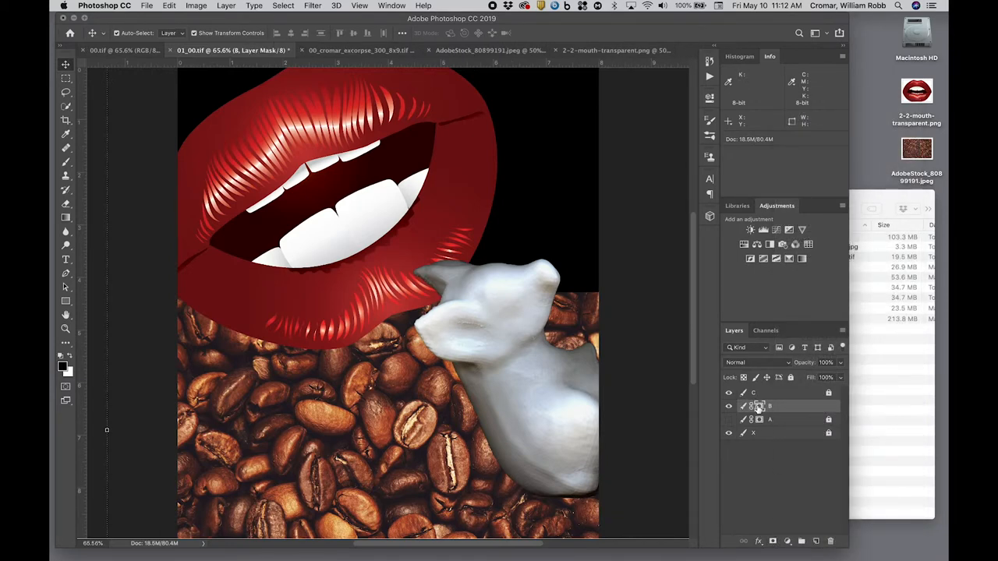
pyautogui.click(66, 218)
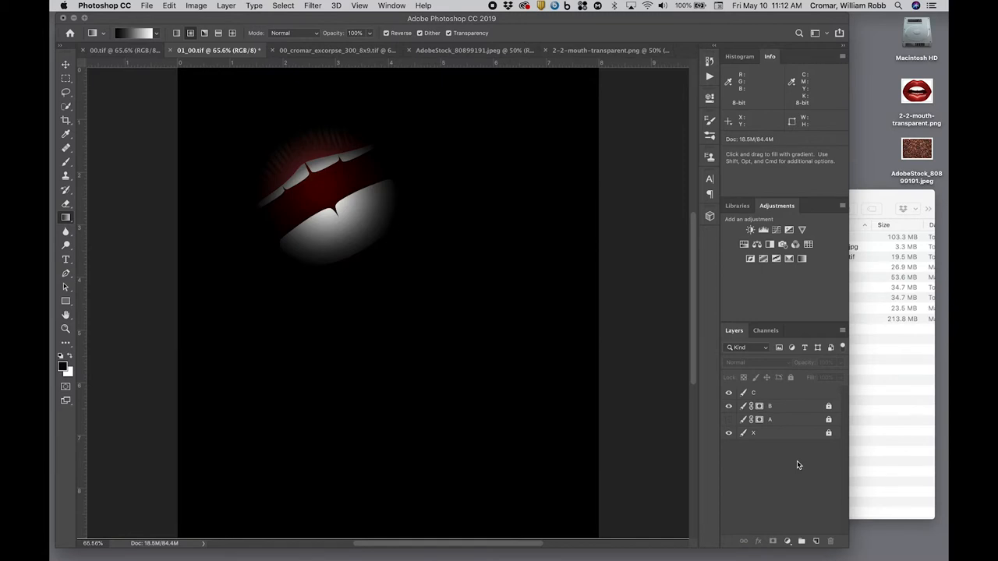
# Save as 01_00.tif in TIFF format on the desktop, replacing the existing file.
pyautogui.click(146, 6)
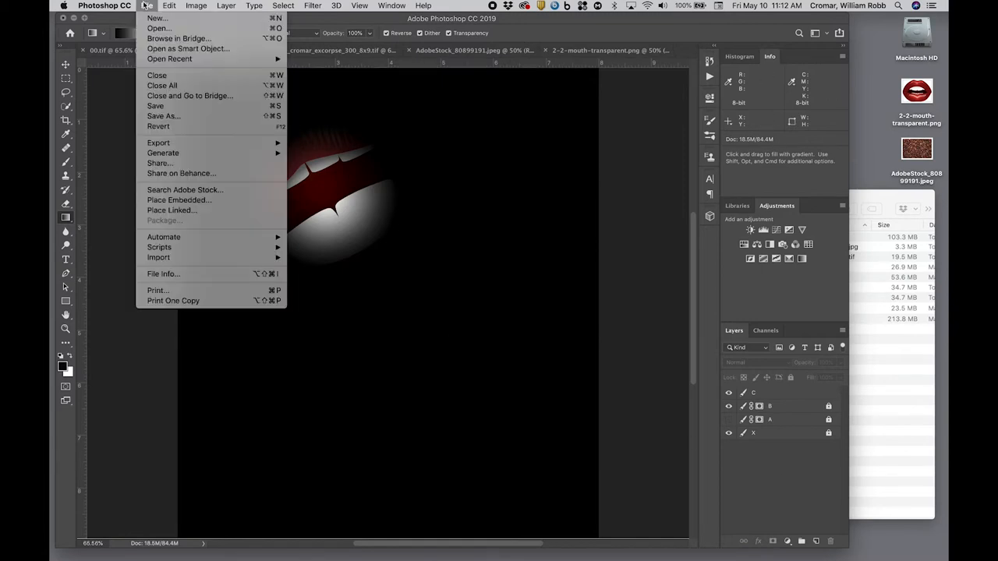
pyautogui.click(164, 115)
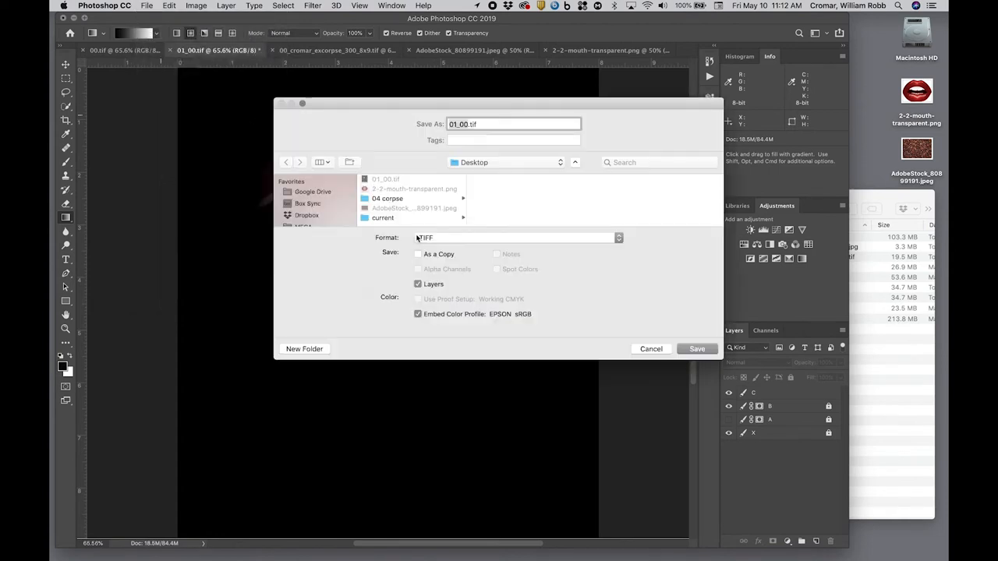
pyautogui.click(697, 349)
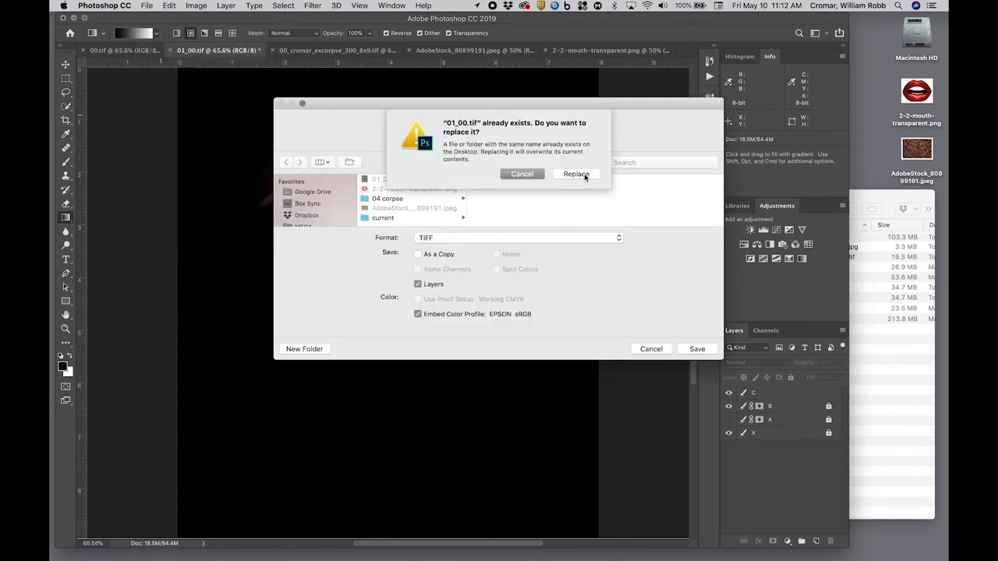
pyautogui.click(577, 174)
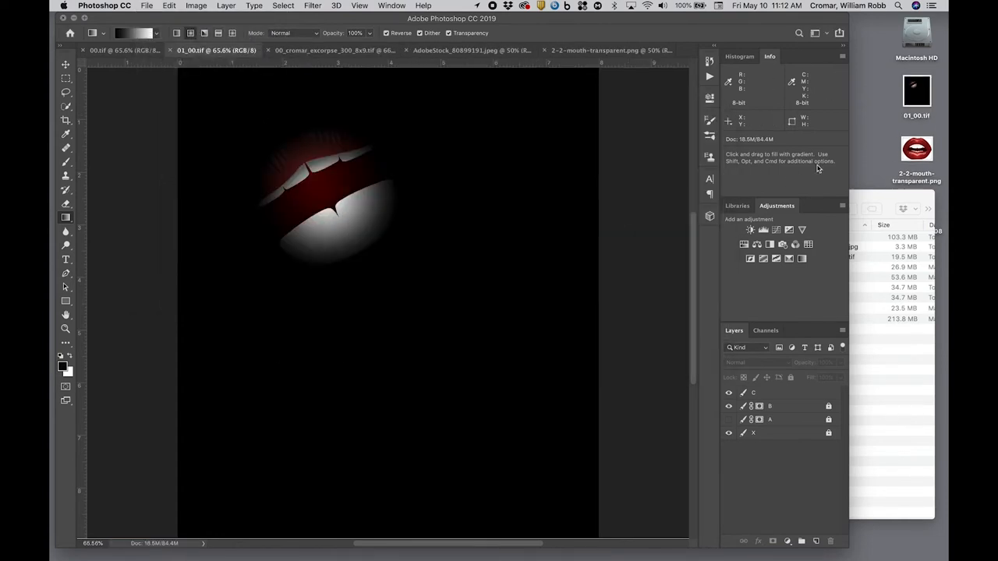